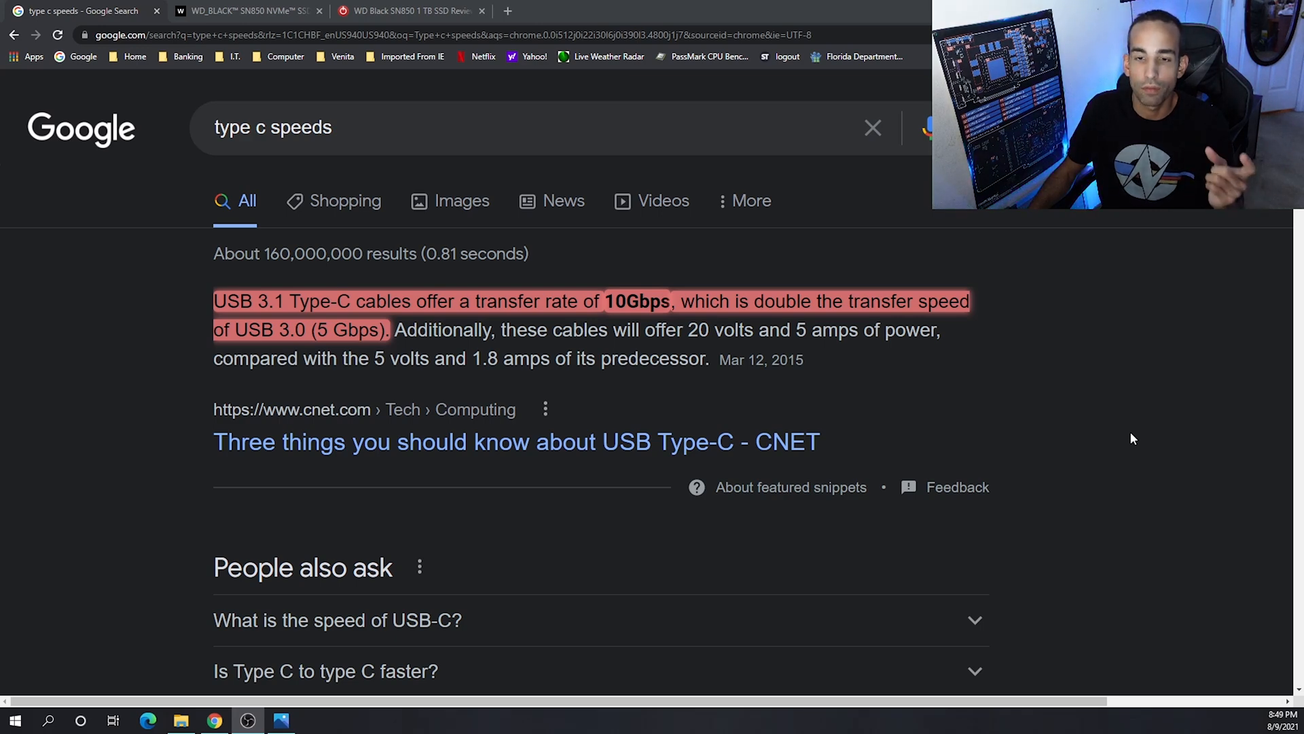
Step: Switch back to Photos showing the SN850 desktop no-chipset-fan read/write HWiNFO screenshot
left_click(244, 11)
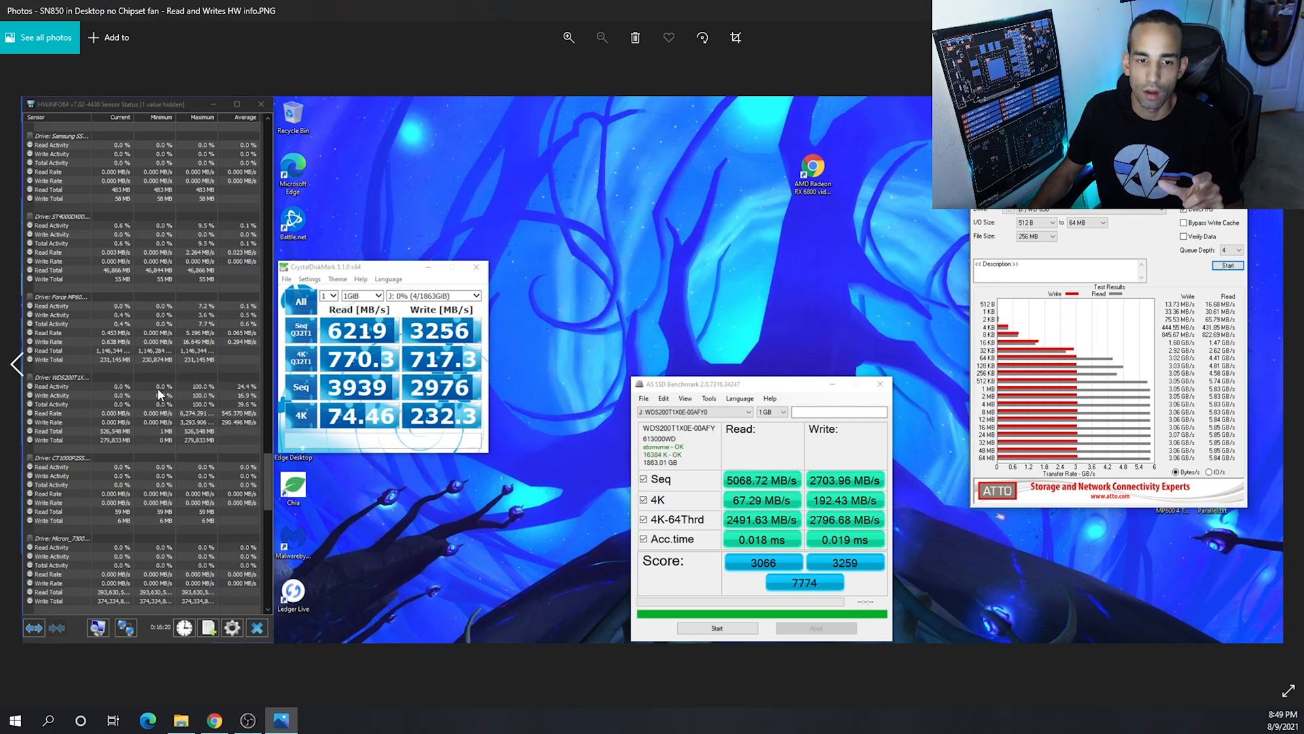
mouse_move(338, 429)
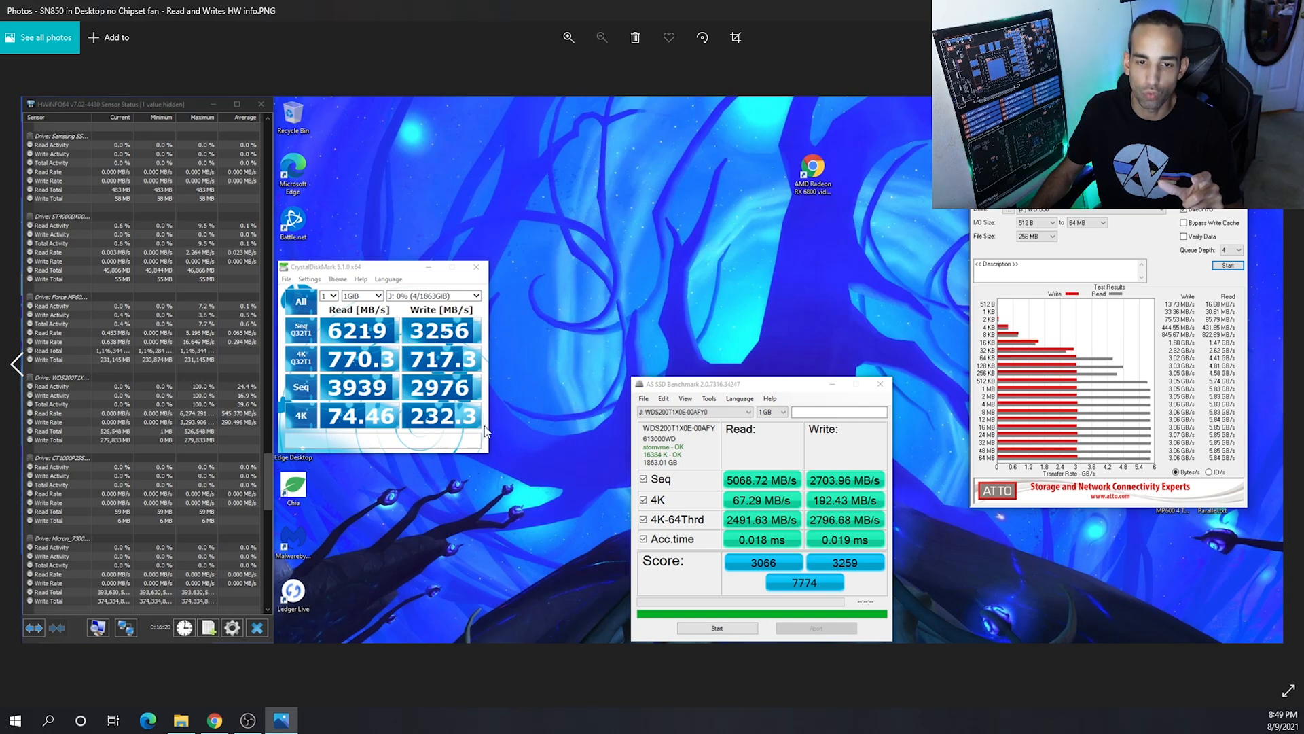
Step: Step through the SN850 temperature screenshots at about 220% zoom, ending on the chipset-fan temps image
left_click(1280, 385)
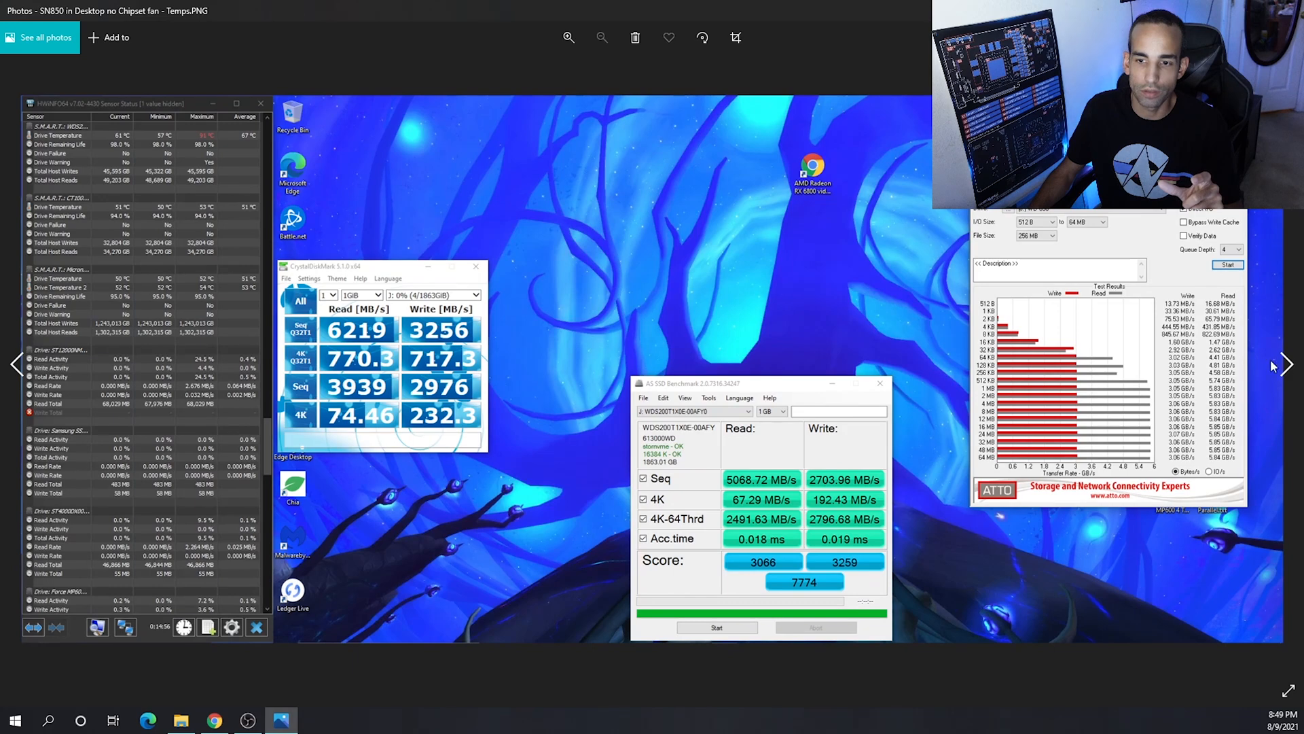
left_click(568, 38)
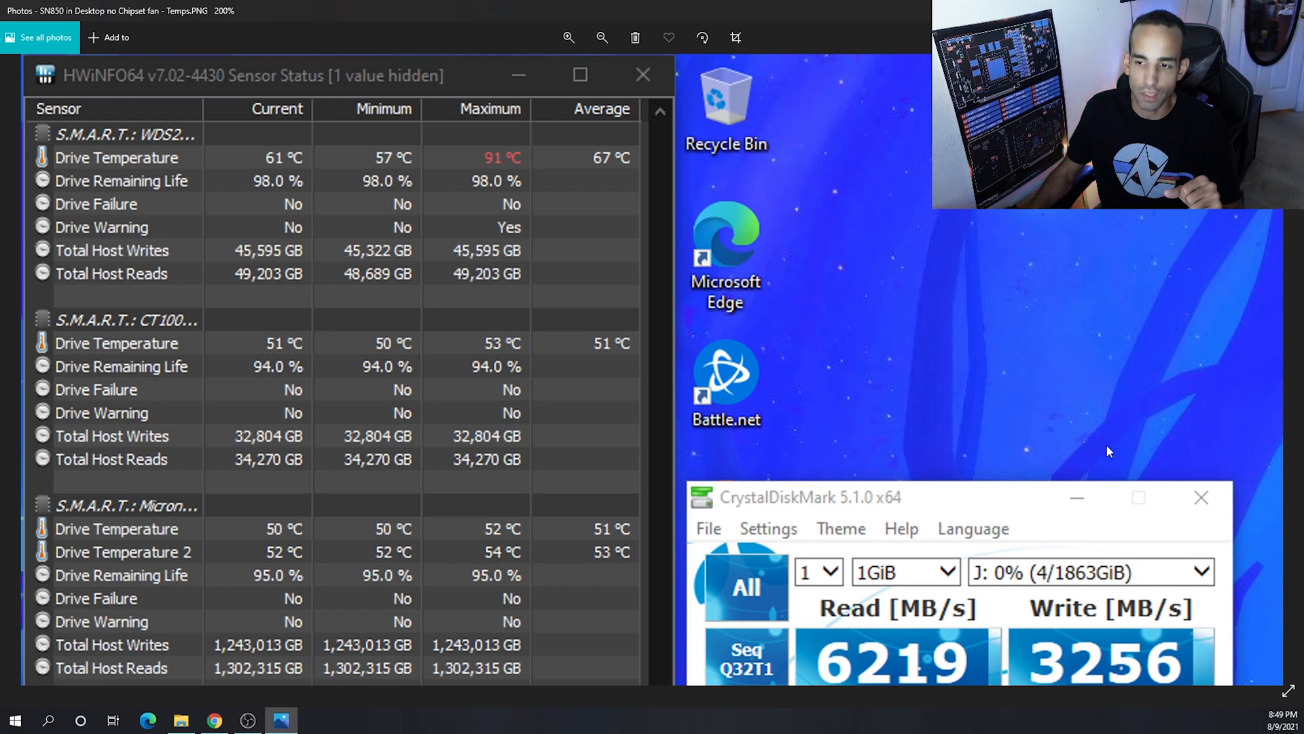
left_click(602, 38)
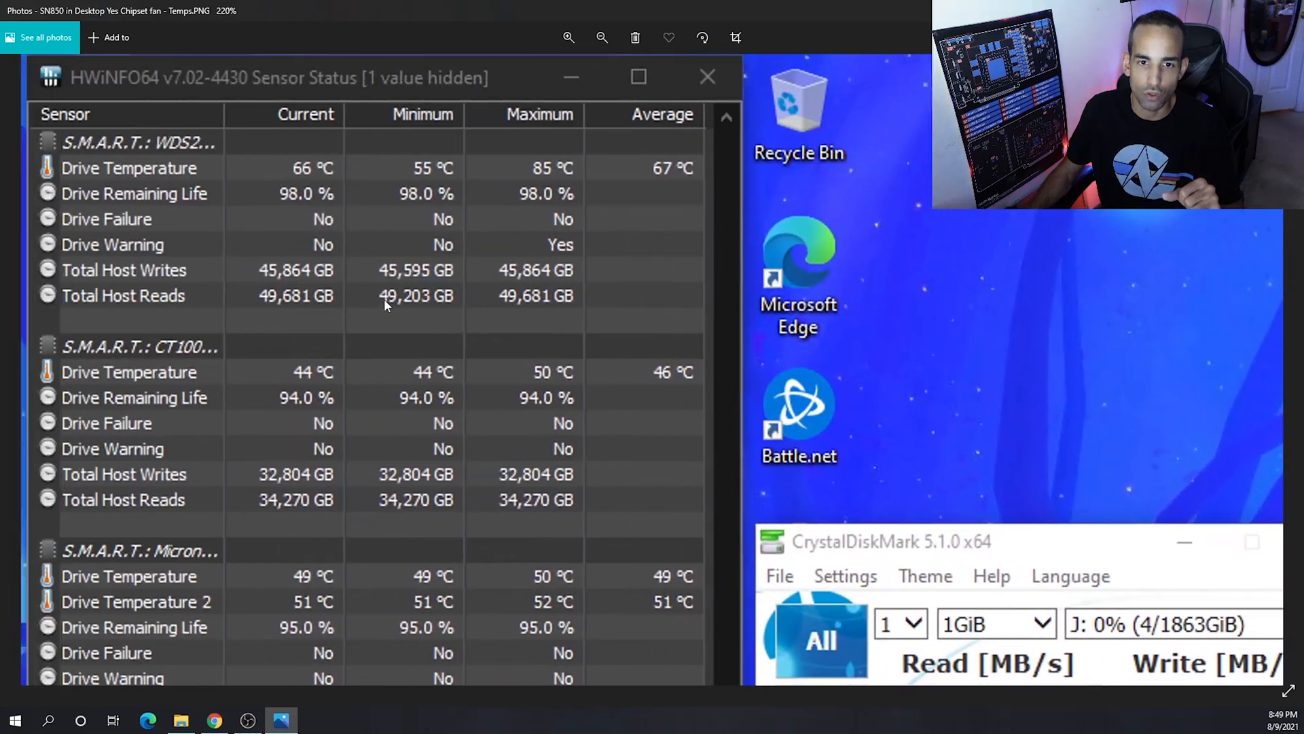
mouse_move(853, 296)
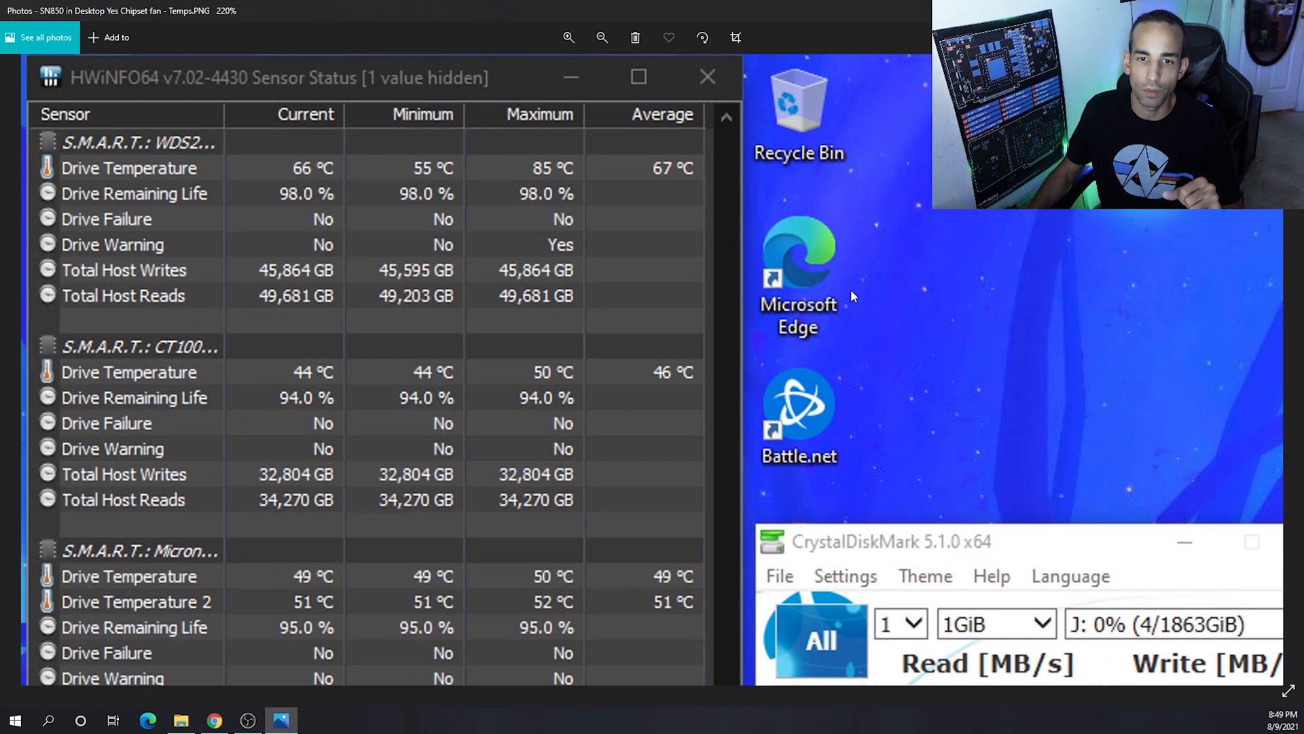
mouse_move(1232, 375)
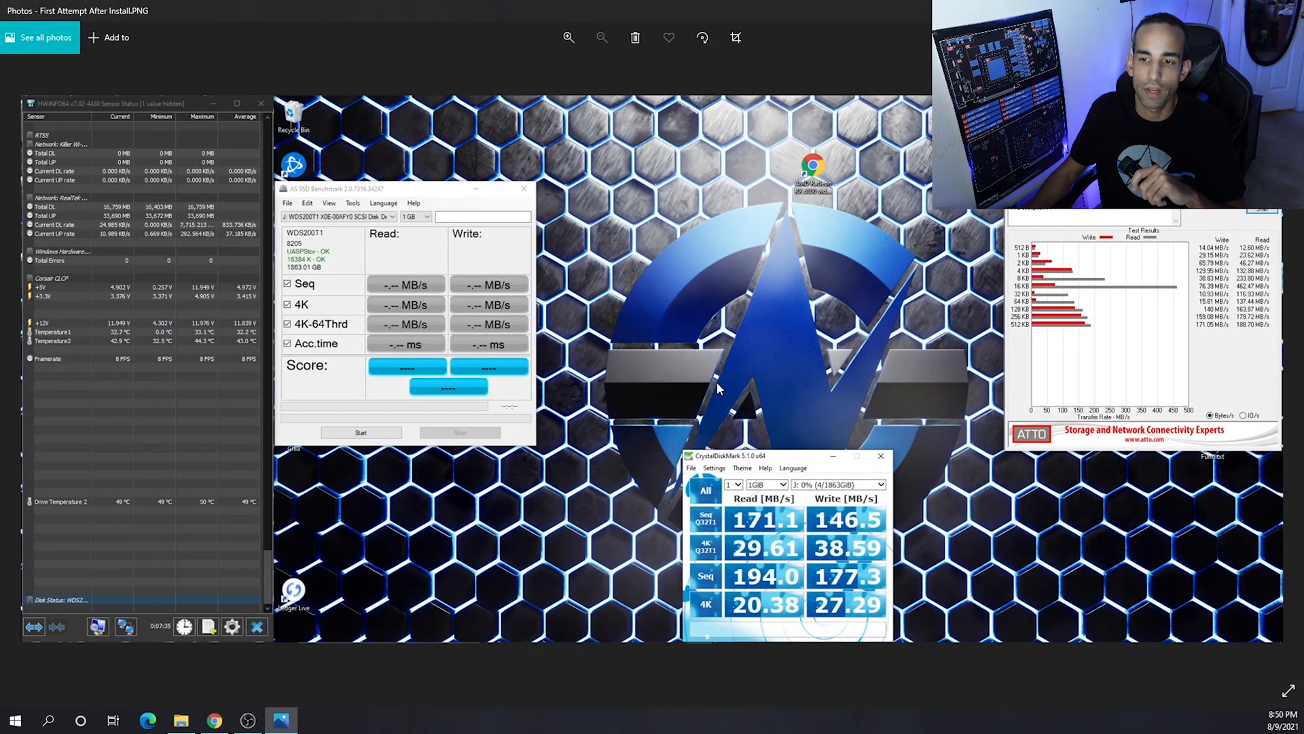
mouse_move(712, 367)
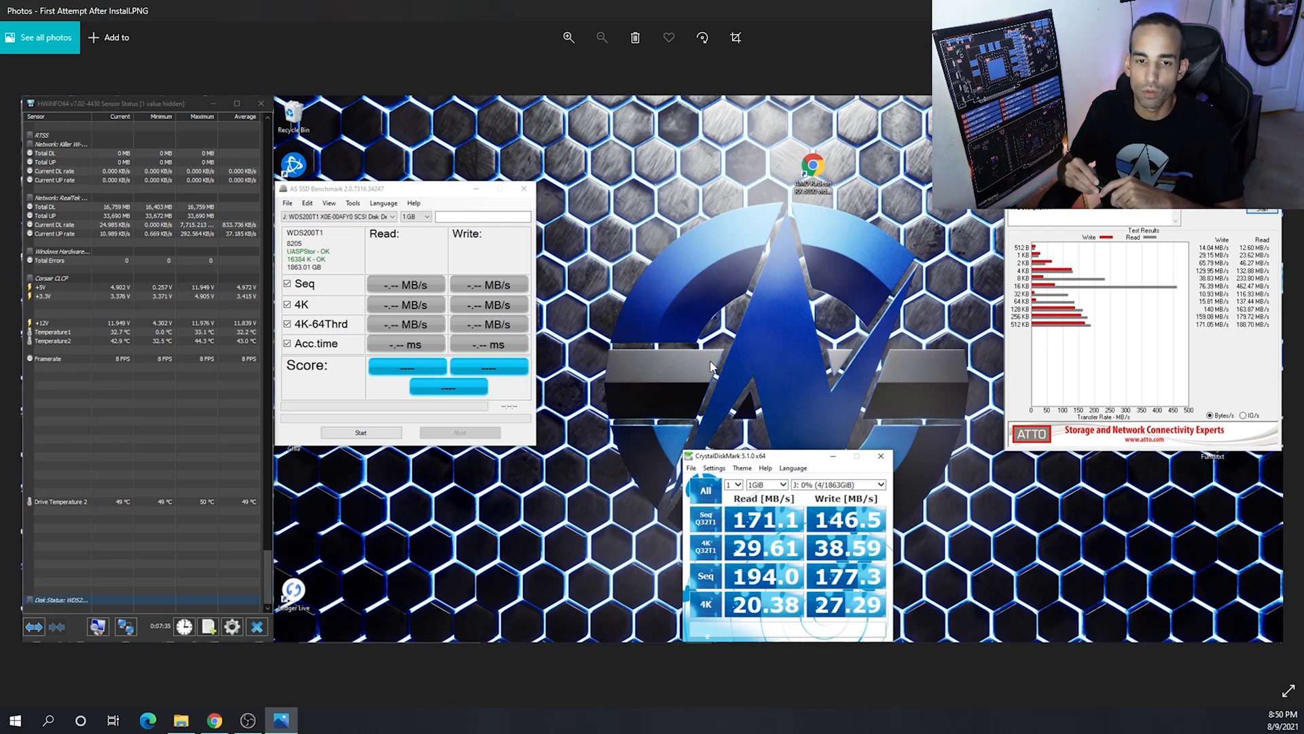
mouse_move(940, 400)
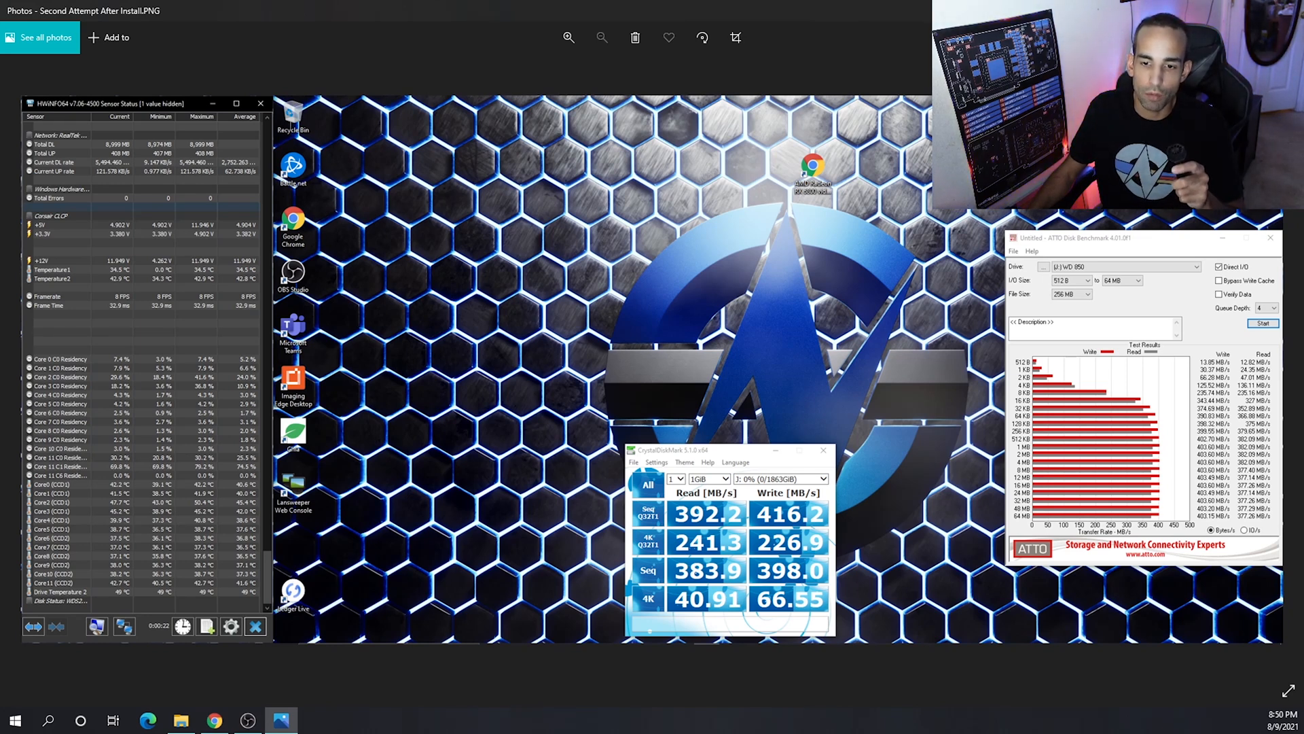
mouse_move(899, 569)
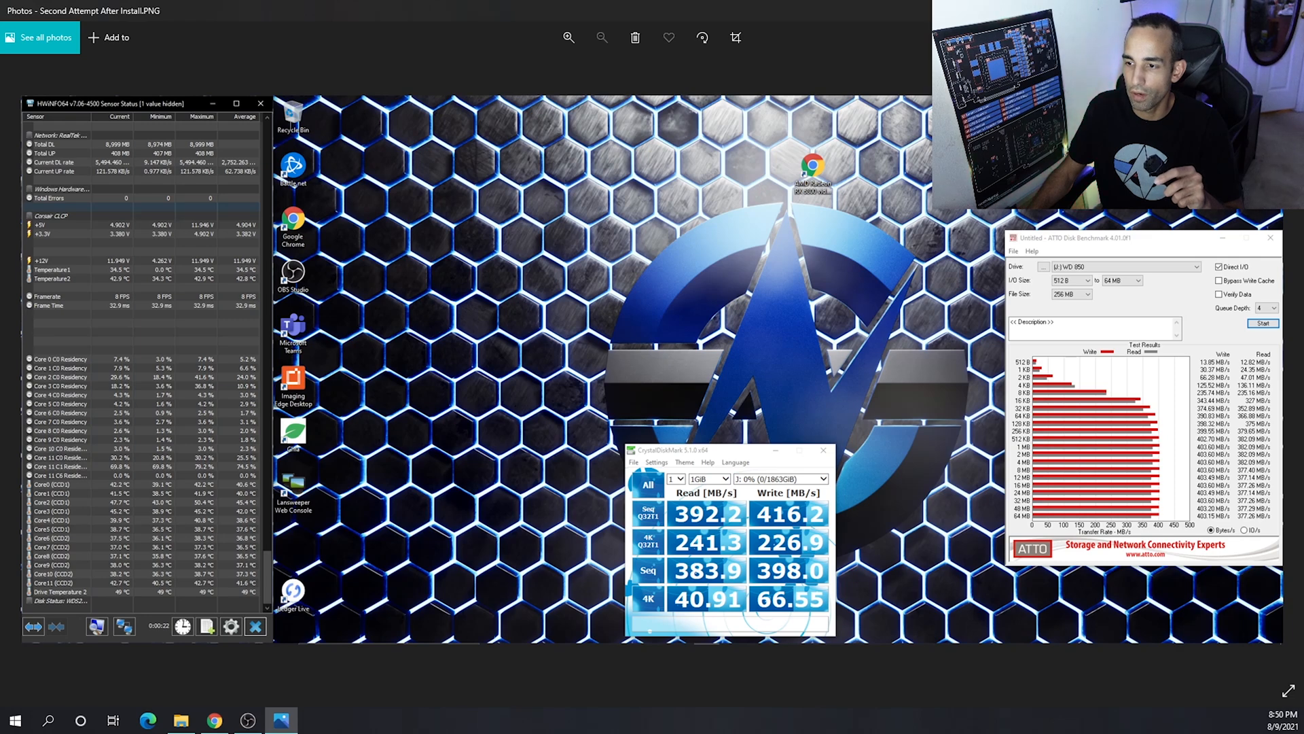
mouse_move(766, 170)
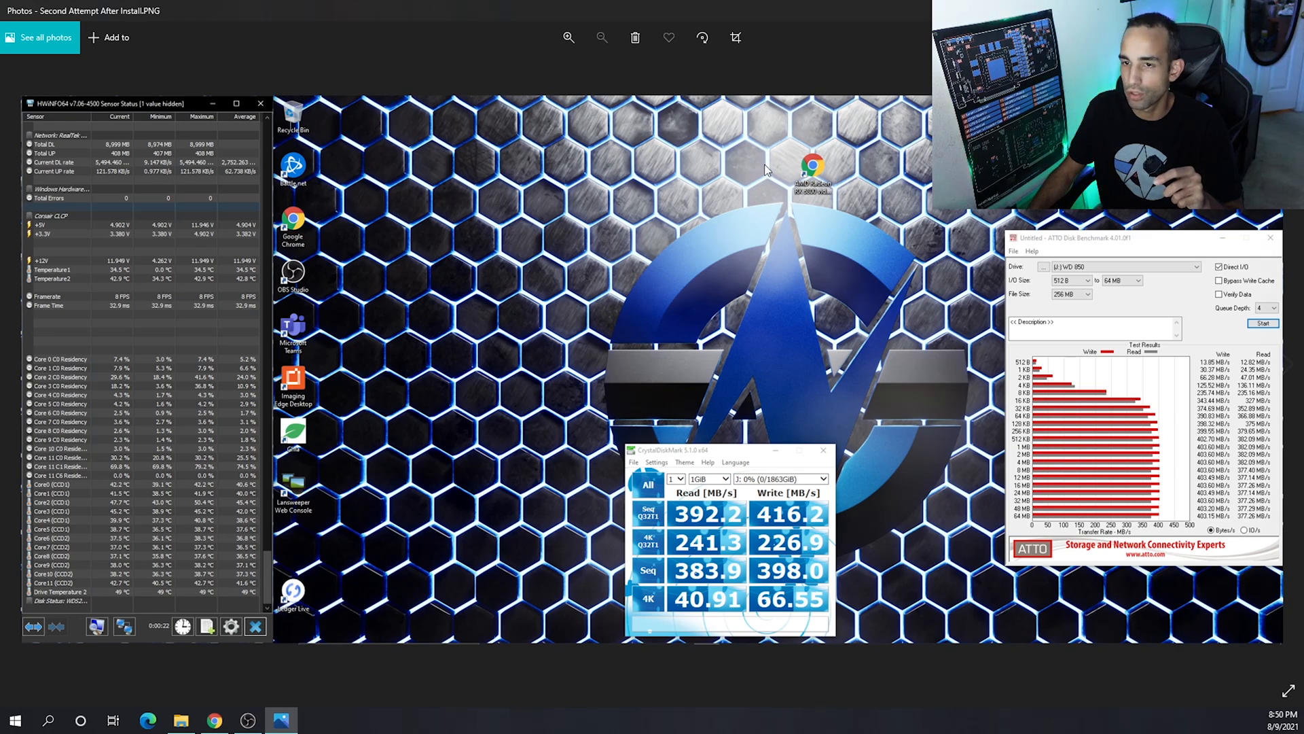
Step: Advance to 'Second Attempt After Install.PNG' with CrystalDiskMark near 400 MB/s and ATTO results
left_click(215, 720)
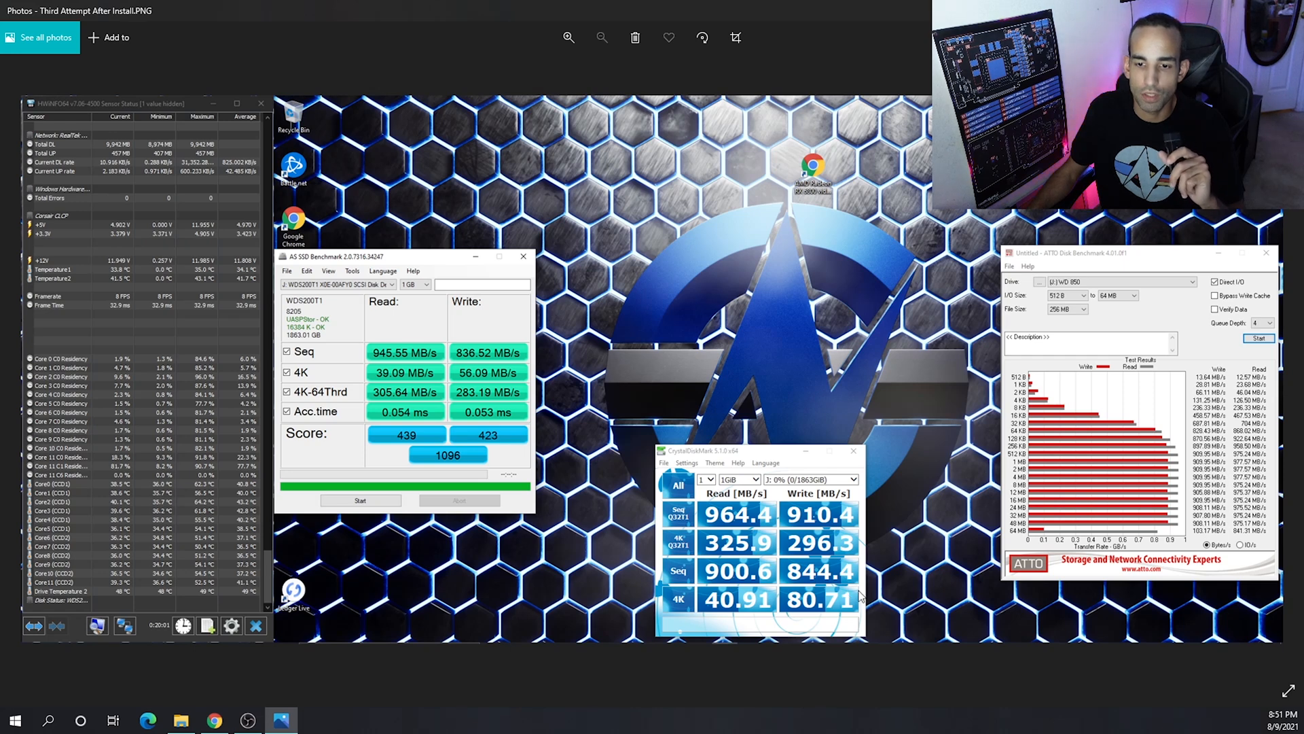
mouse_move(924, 700)
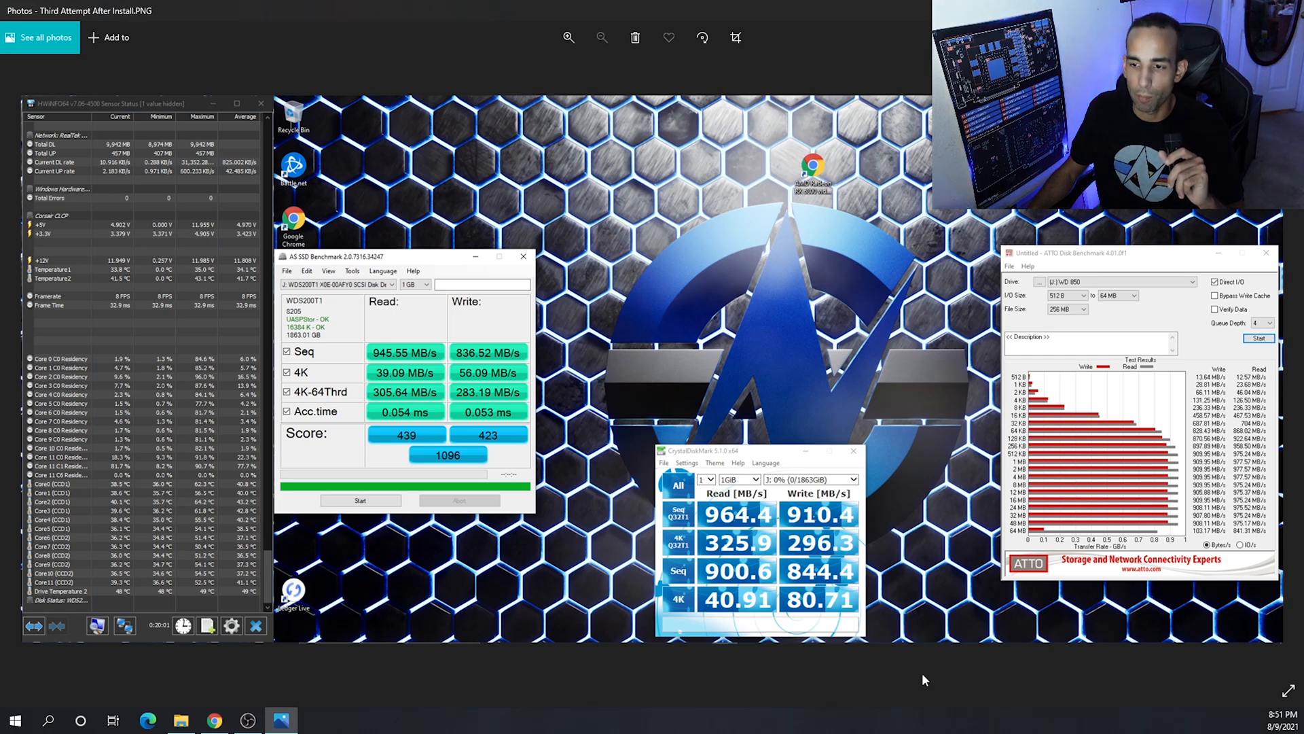
mouse_move(962, 682)
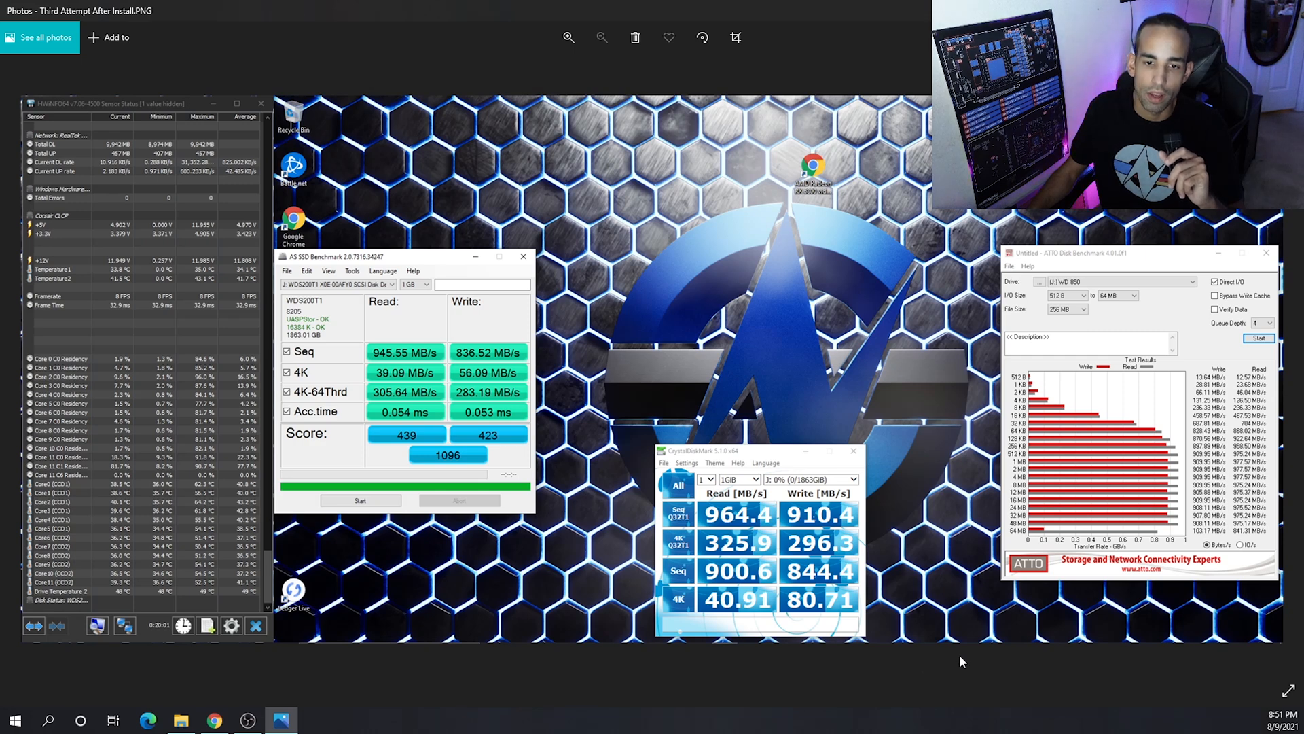
mouse_move(248, 548)
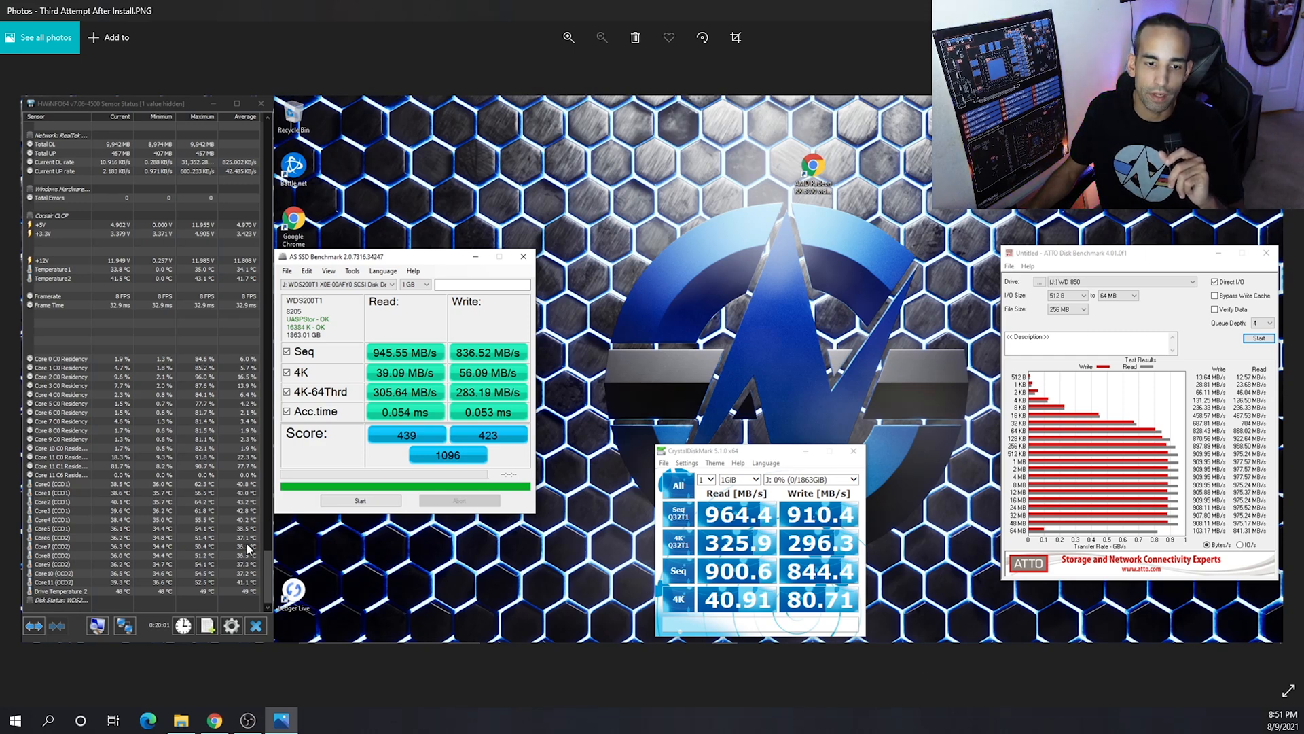
mouse_move(303, 655)
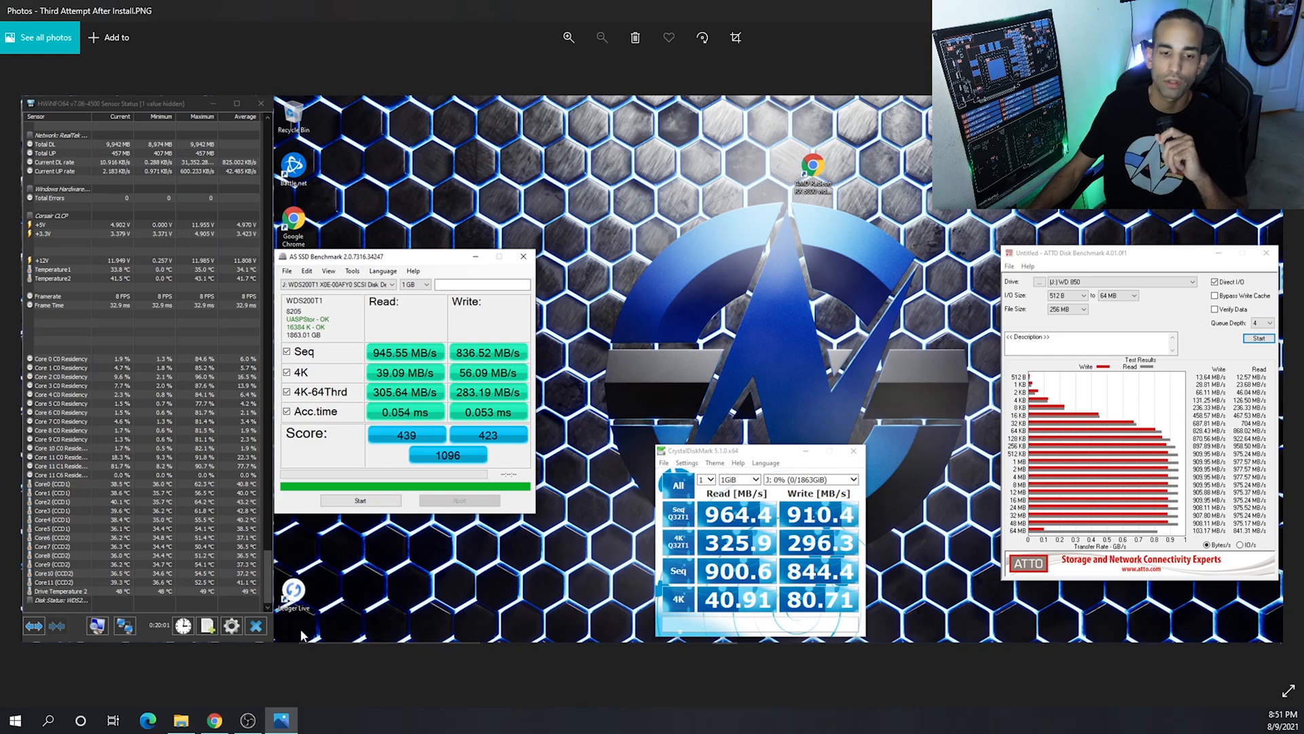
mouse_move(123, 601)
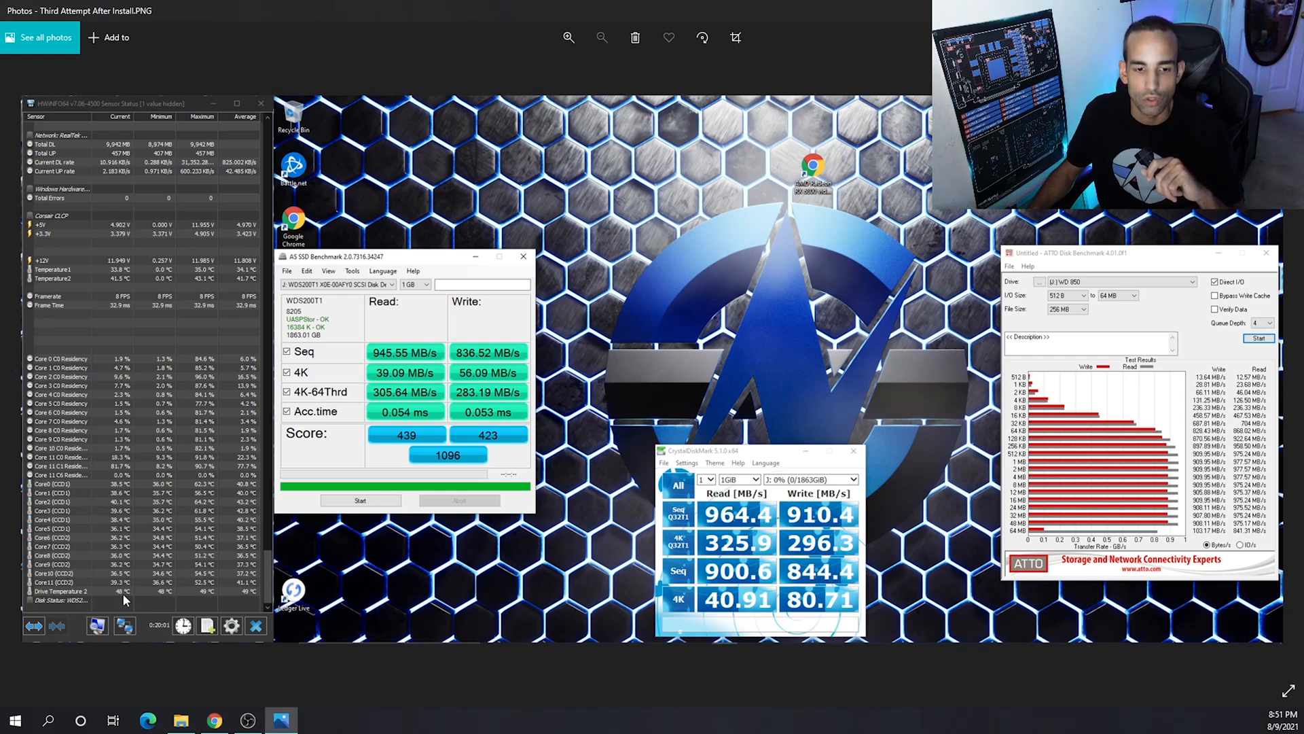
Step: Enlarge the third post-install screenshot on the ATTO chart with reads near 977 MB/s
left_click(568, 38)
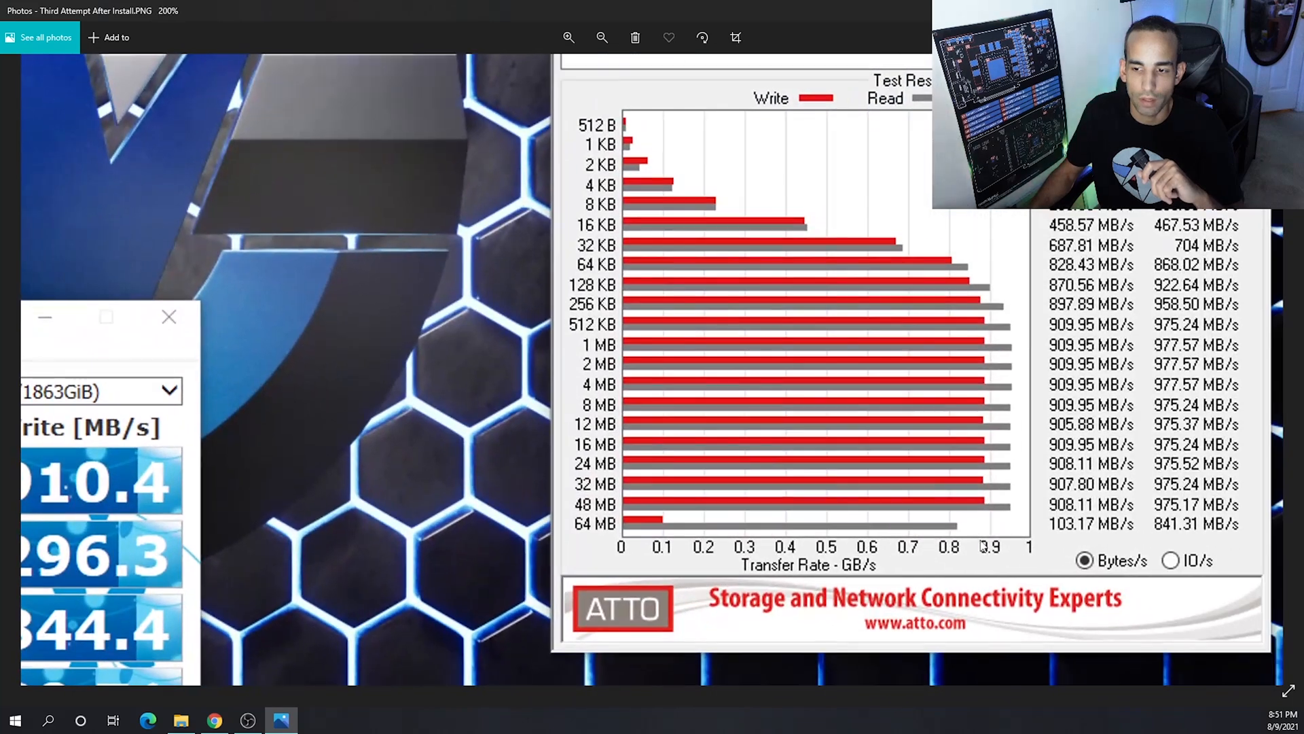
mouse_move(804, 537)
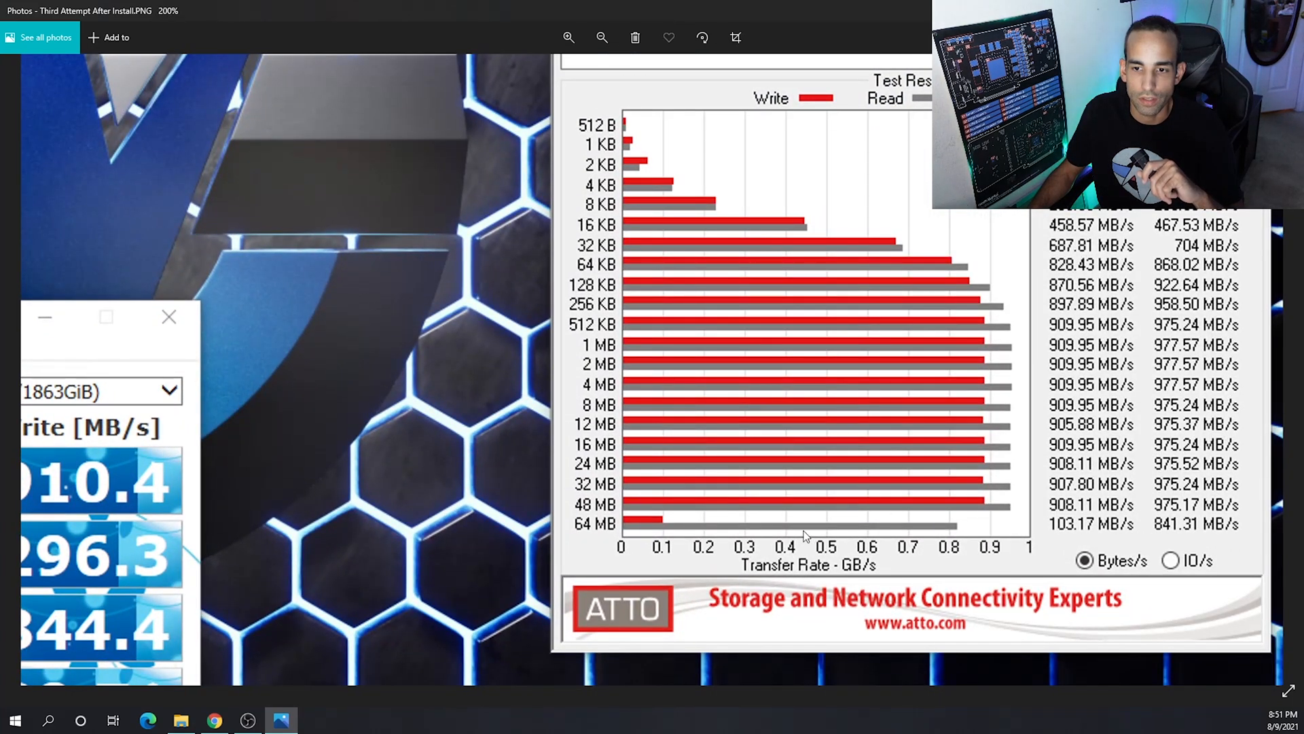
mouse_move(601, 560)
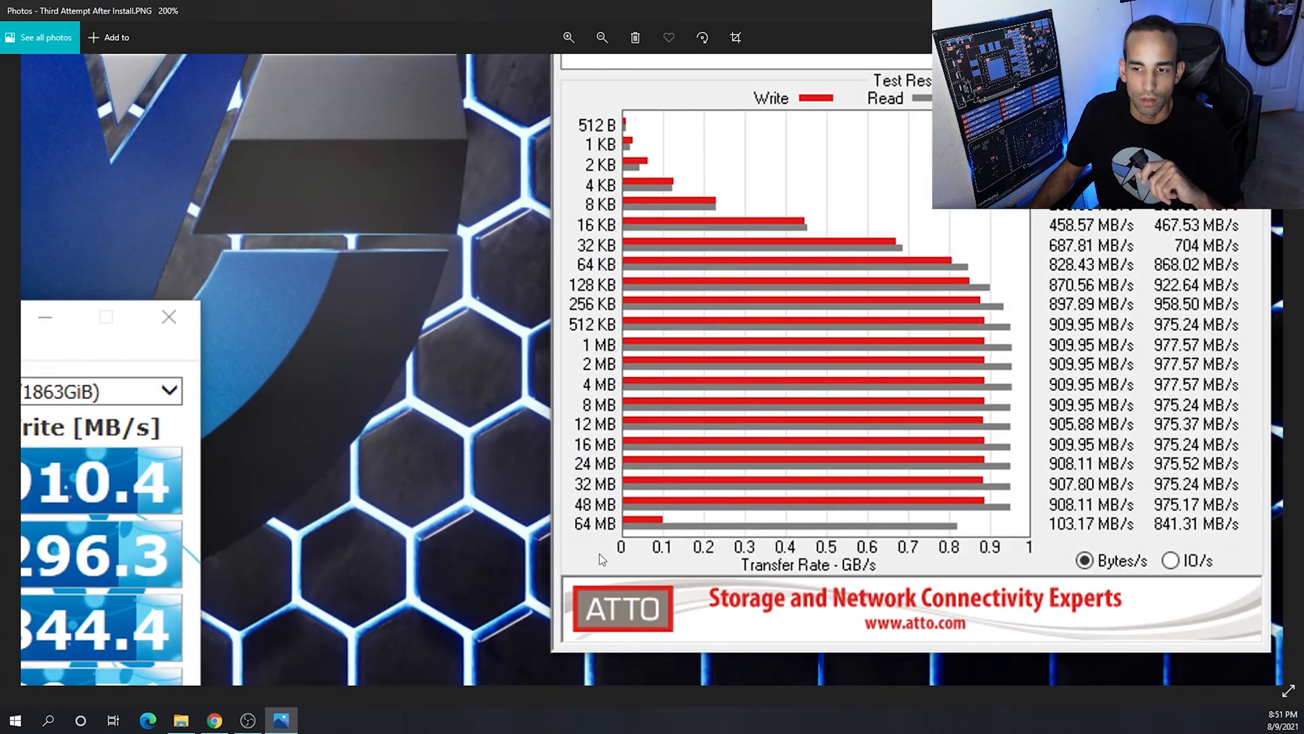